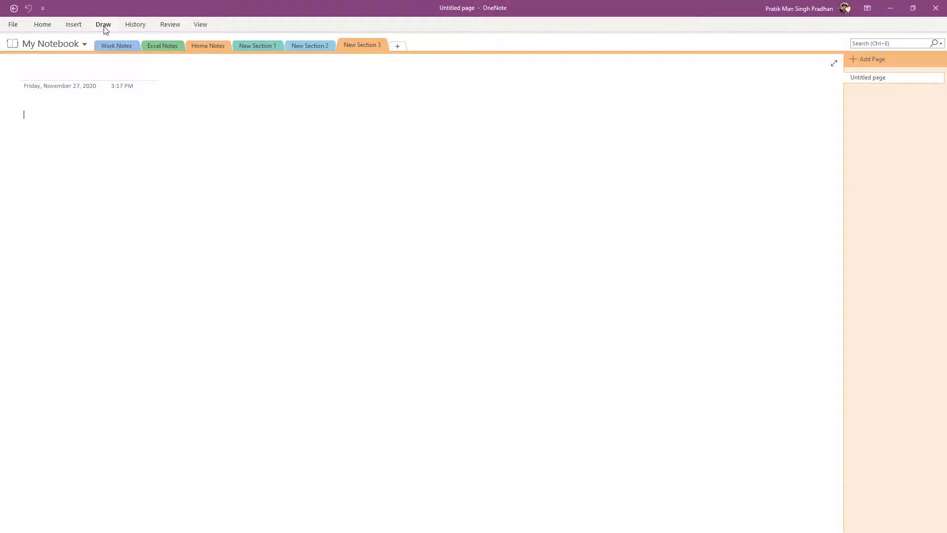
Draw a single circle near the top-left of the blank page and deselect it.
{"action": "left_click", "coordinate": [103, 24]}
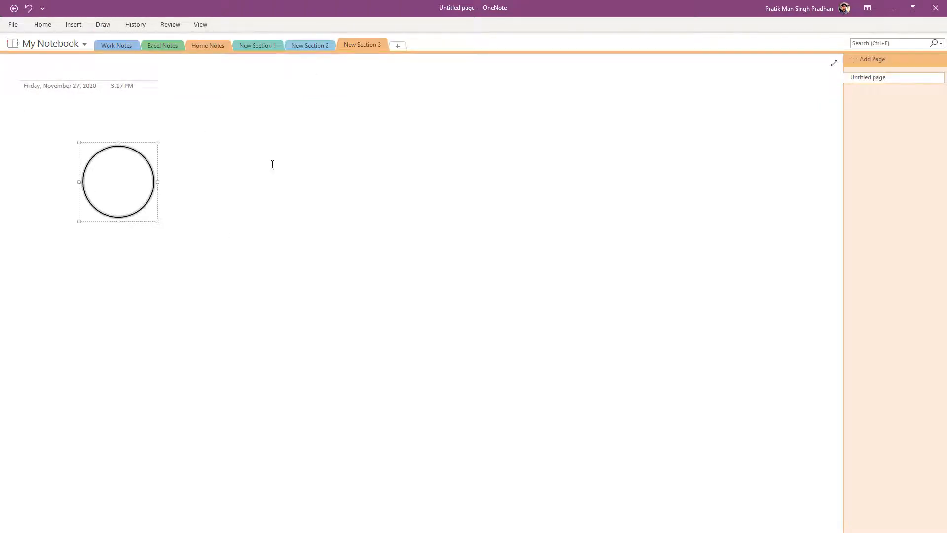
{"action": "left_click", "coordinate": [353, 286]}
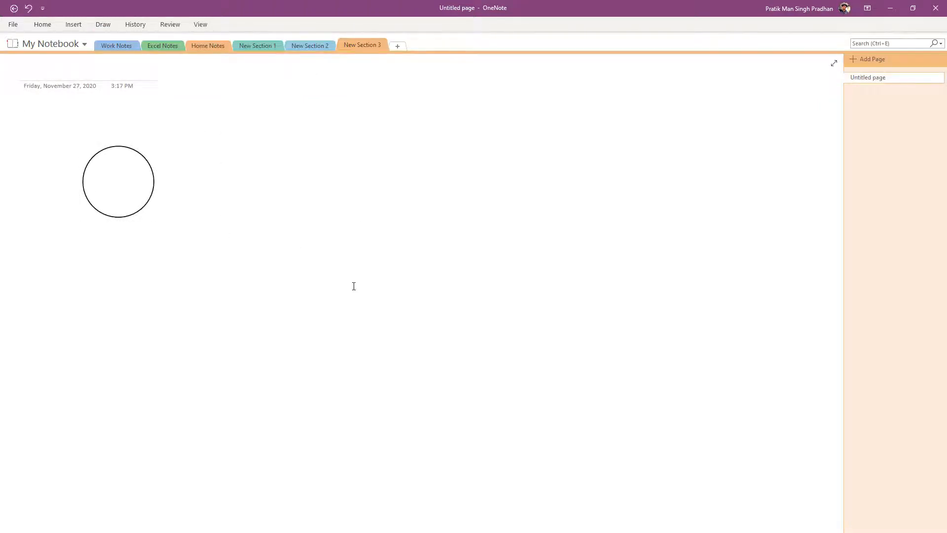
{"action": "left_click", "coordinate": [354, 281]}
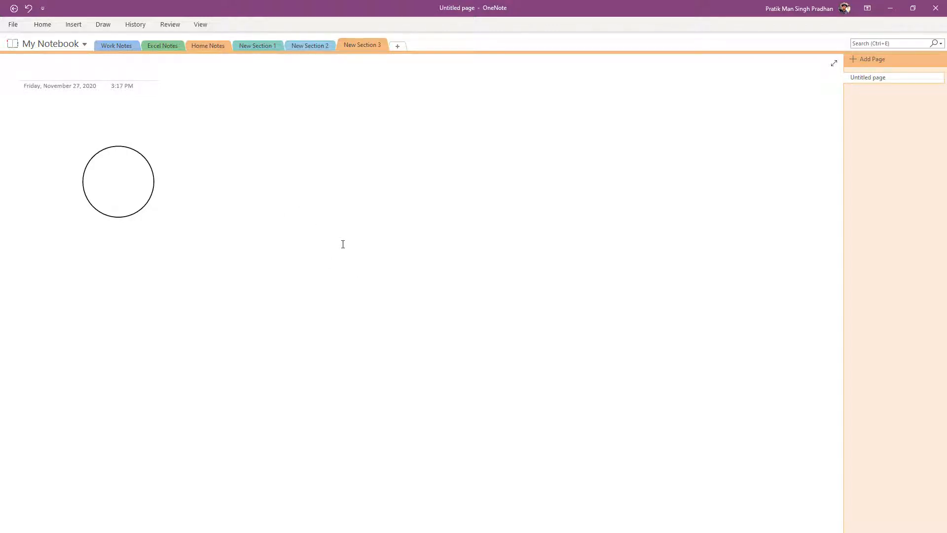
{"action": "mouse_move", "coordinate": [336, 148]}
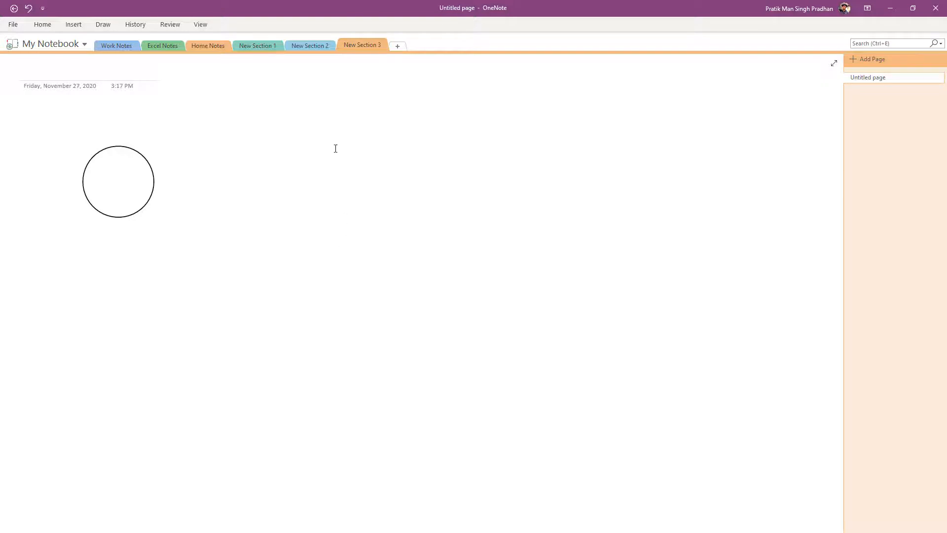
Pin the Draw ribbon and expand the full Shapes gallery.
{"action": "left_click", "coordinate": [104, 24]}
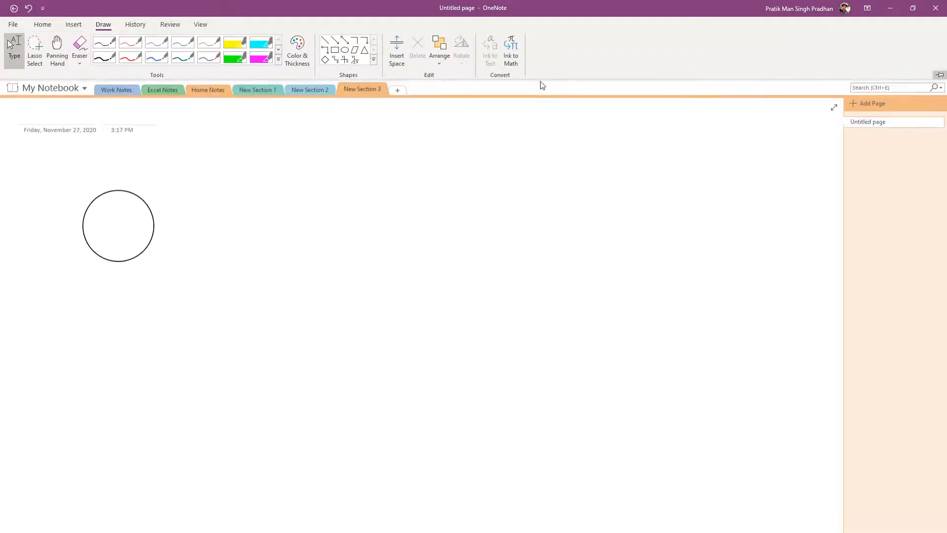
{"action": "left_click", "coordinate": [344, 292]}
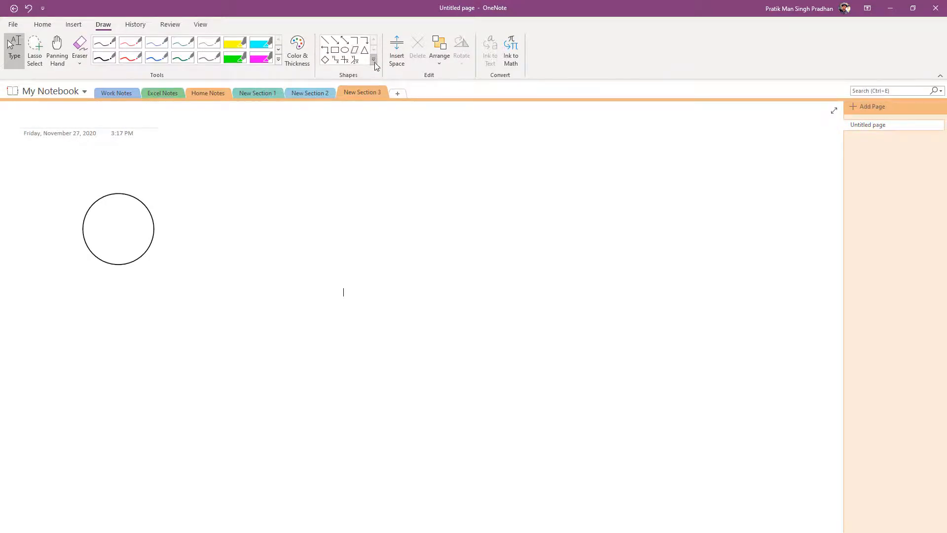
{"action": "left_click", "coordinate": [374, 60]}
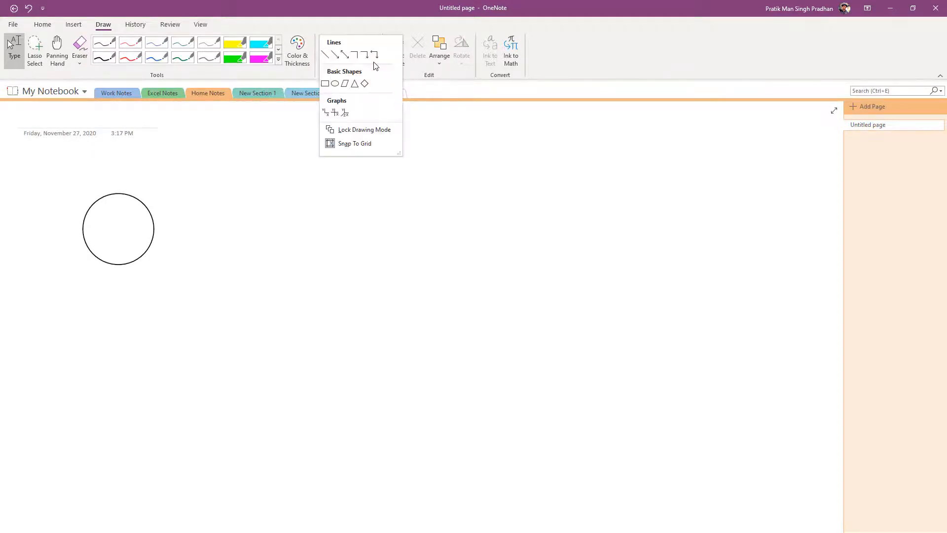
{"action": "mouse_move", "coordinate": [372, 134]}
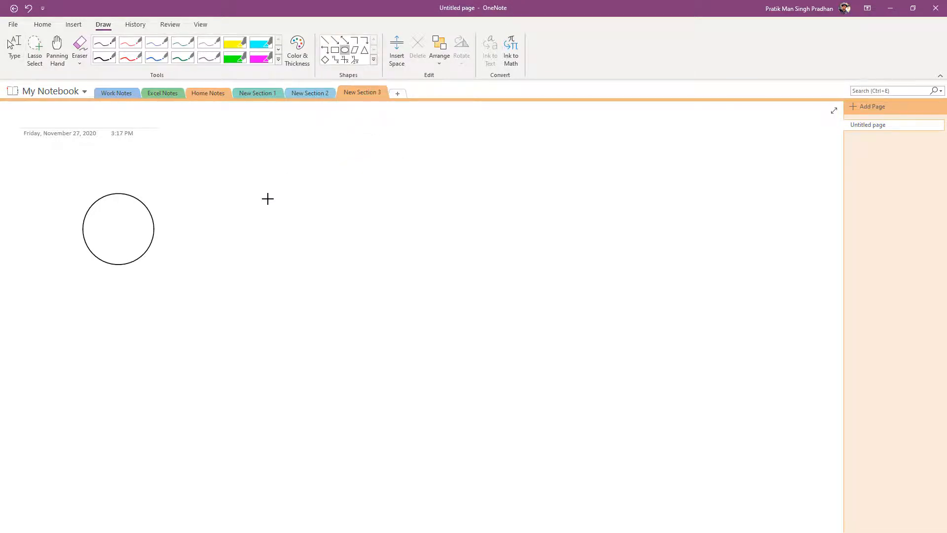
Draw another circle to the right of the first one.
{"action": "left_click_drag", "start_coordinate": [267, 198], "coordinate": [325, 172]}
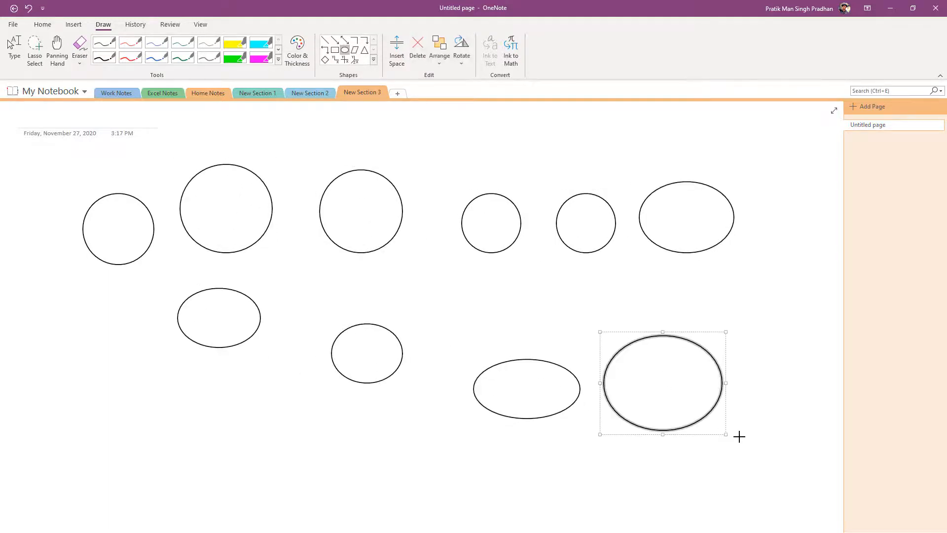
{"action": "mouse_move", "coordinate": [733, 449]}
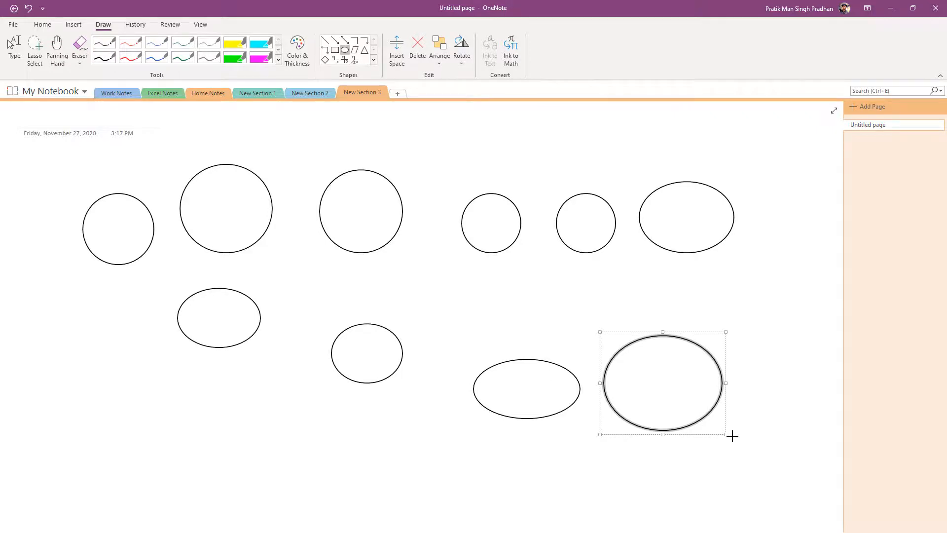
{"action": "mouse_move", "coordinate": [340, 50]}
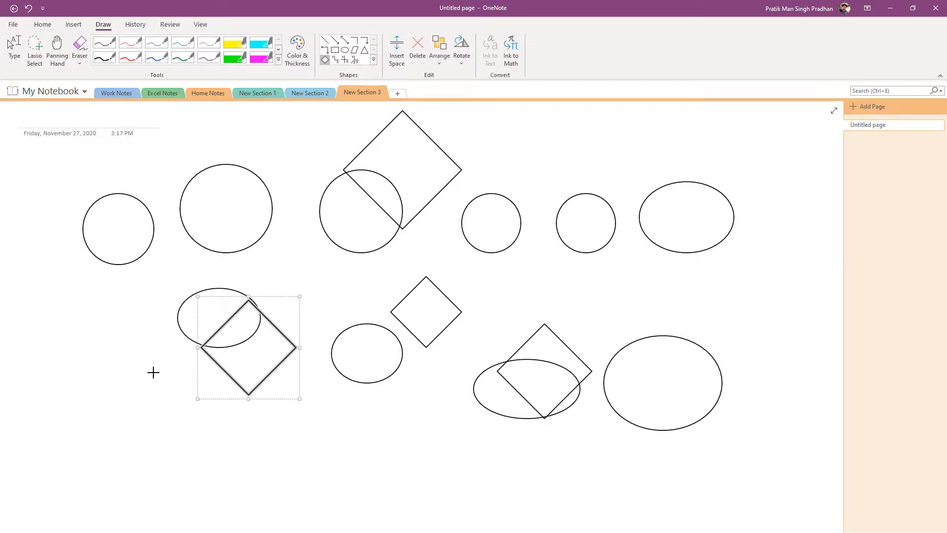
Draw a tall diamond below the lower-left ellipse.
{"action": "left_click_drag", "start_coordinate": [246, 347], "coordinate": [142, 396]}
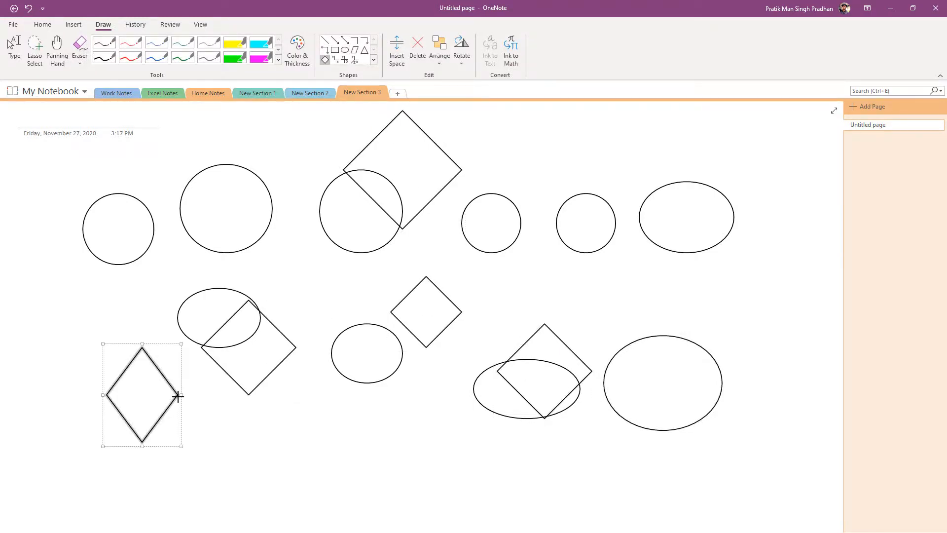